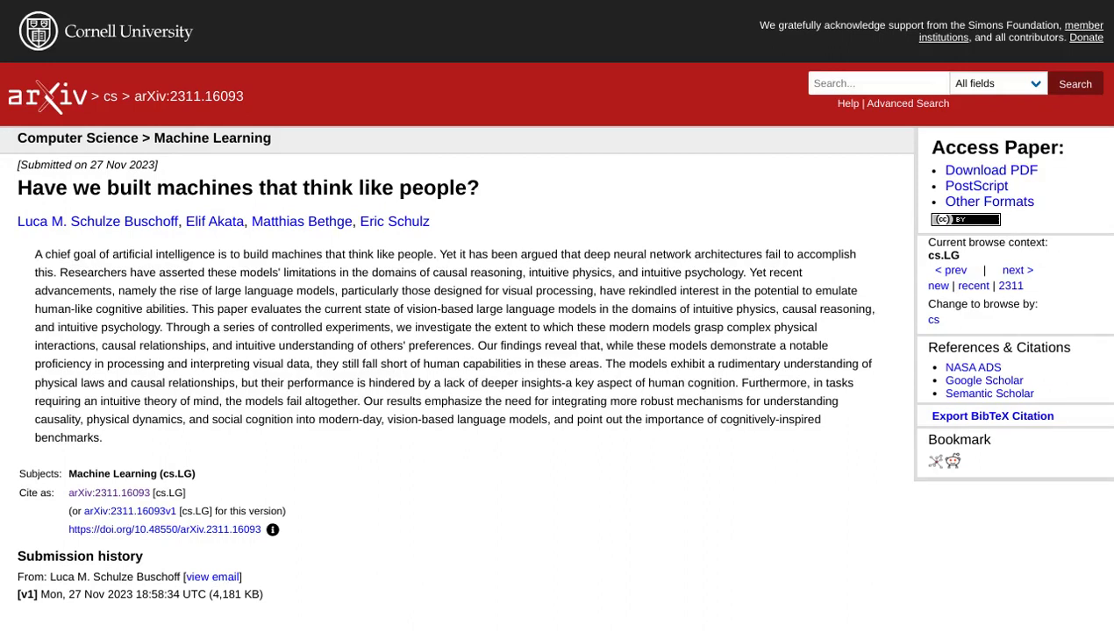
pyautogui.scroll(-3)
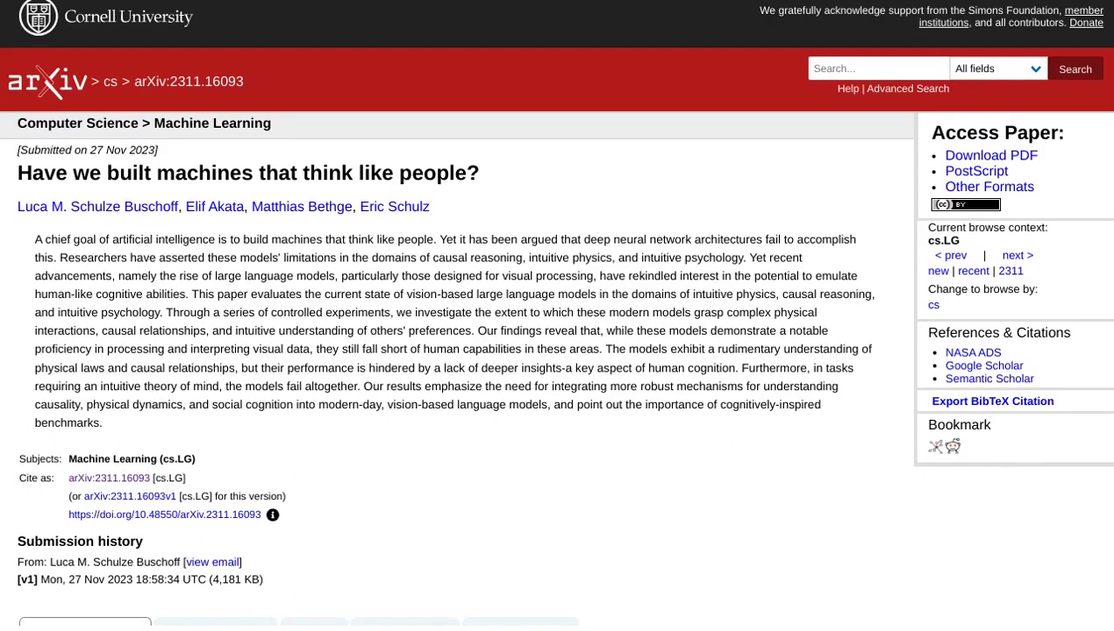
pyautogui.scroll(-3)
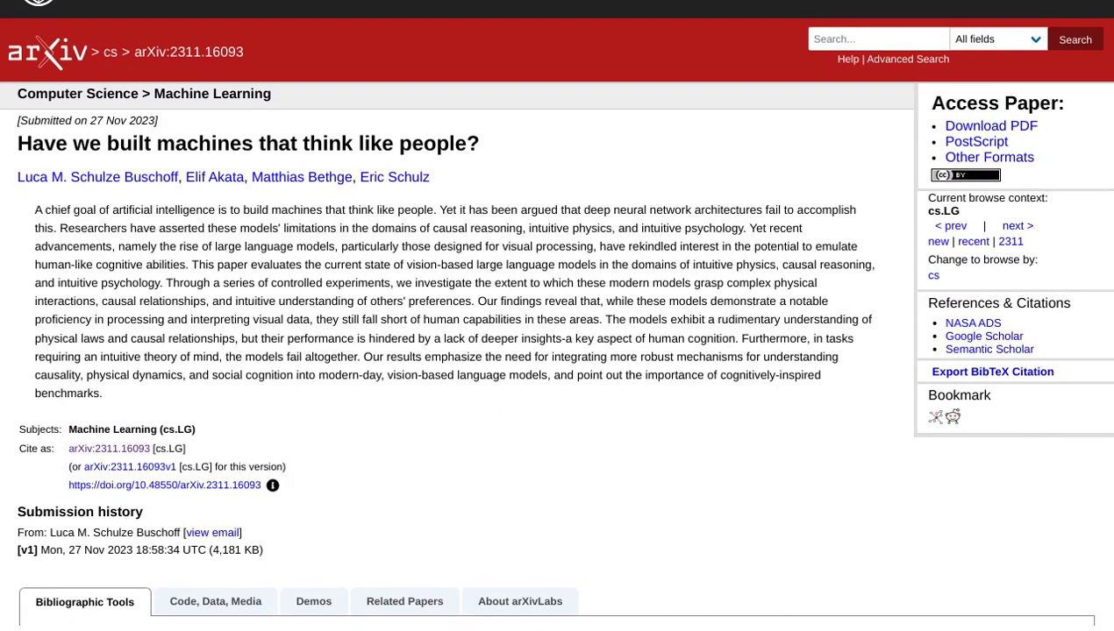
pyautogui.scroll(3)
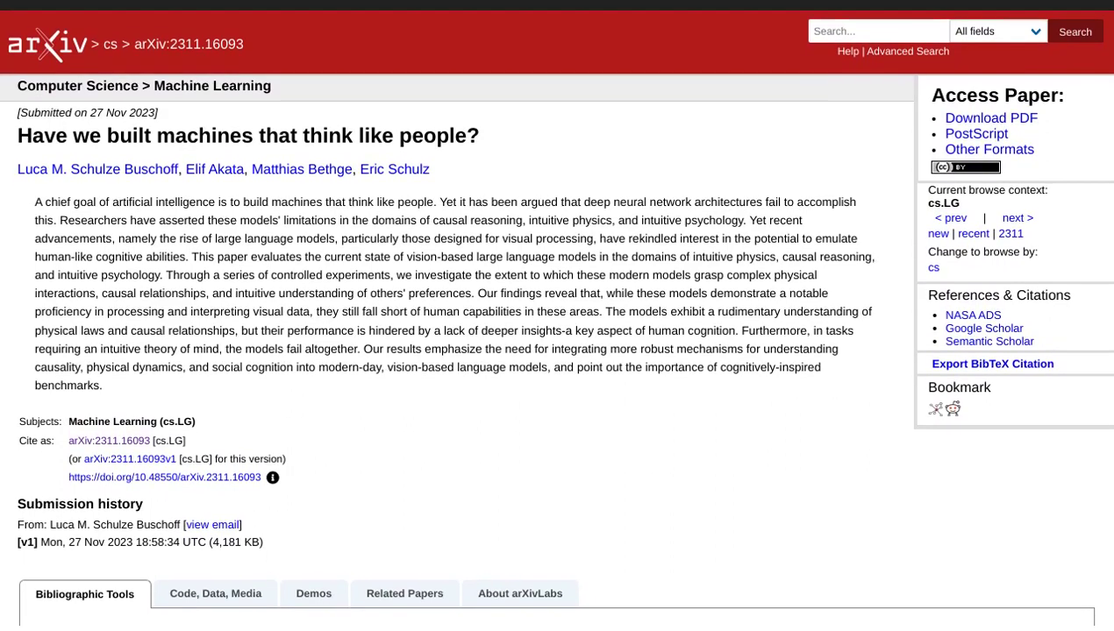
pyautogui.scroll(3)
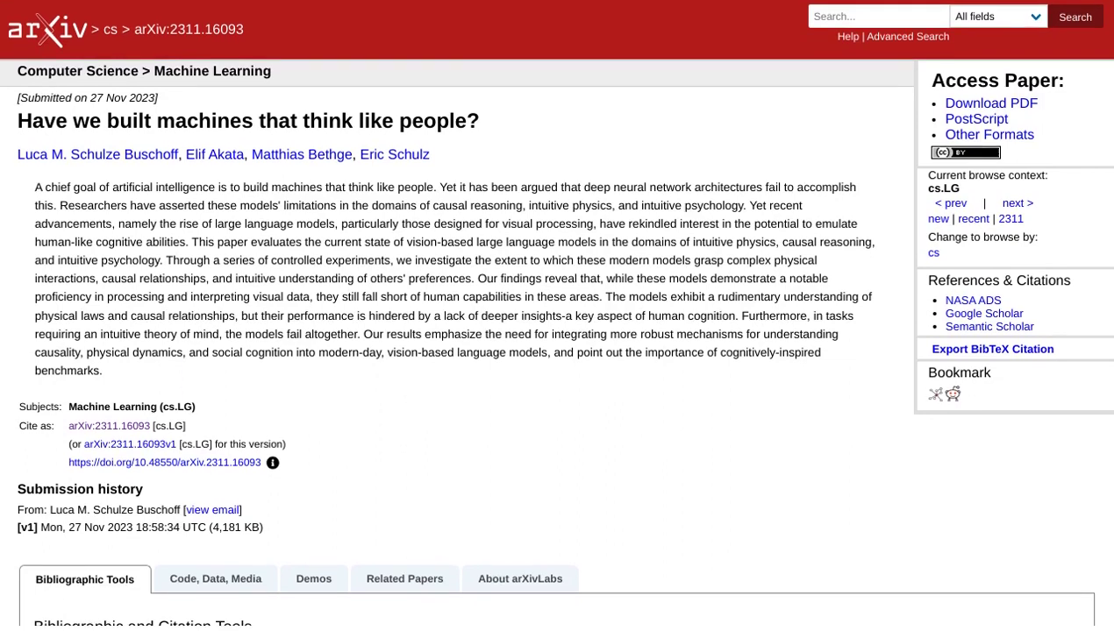
pyautogui.scroll(3)
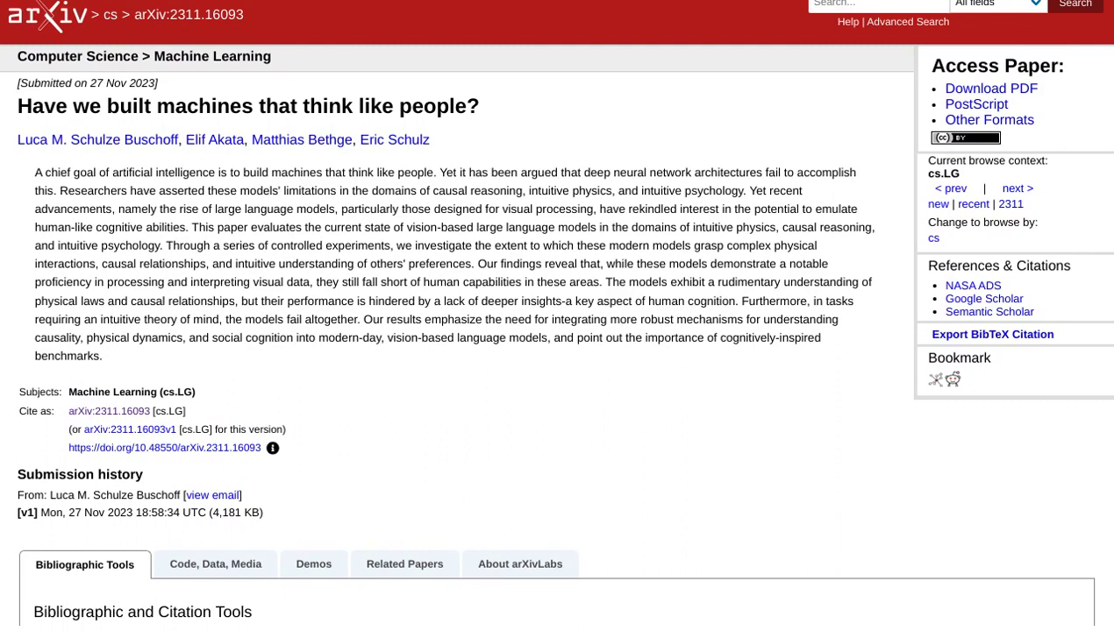
pyautogui.scroll(-3)
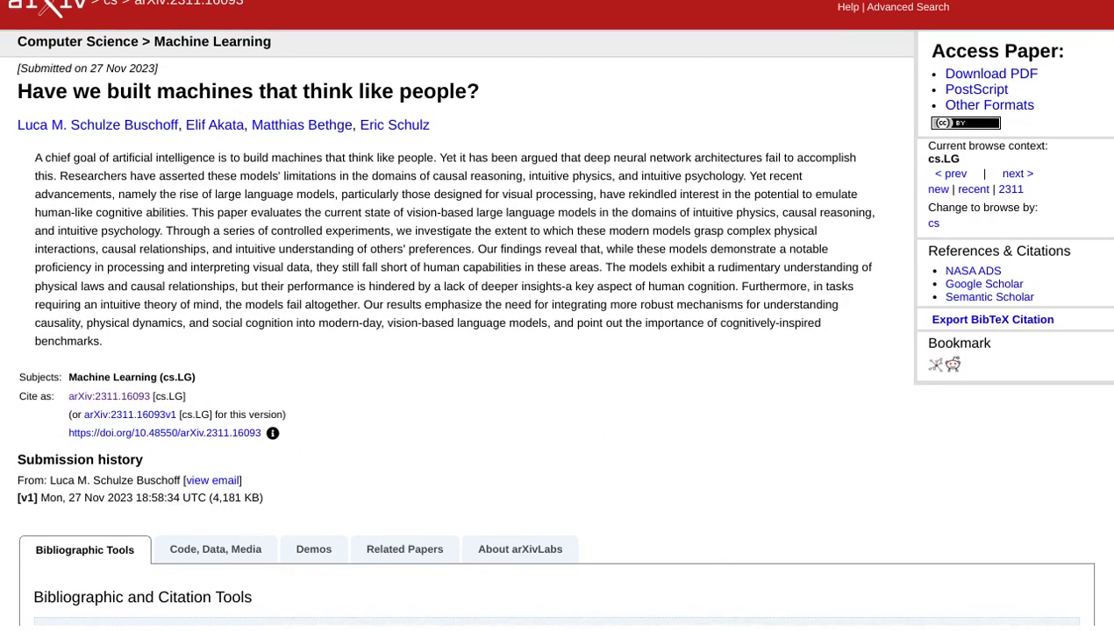
pyautogui.scroll(3)
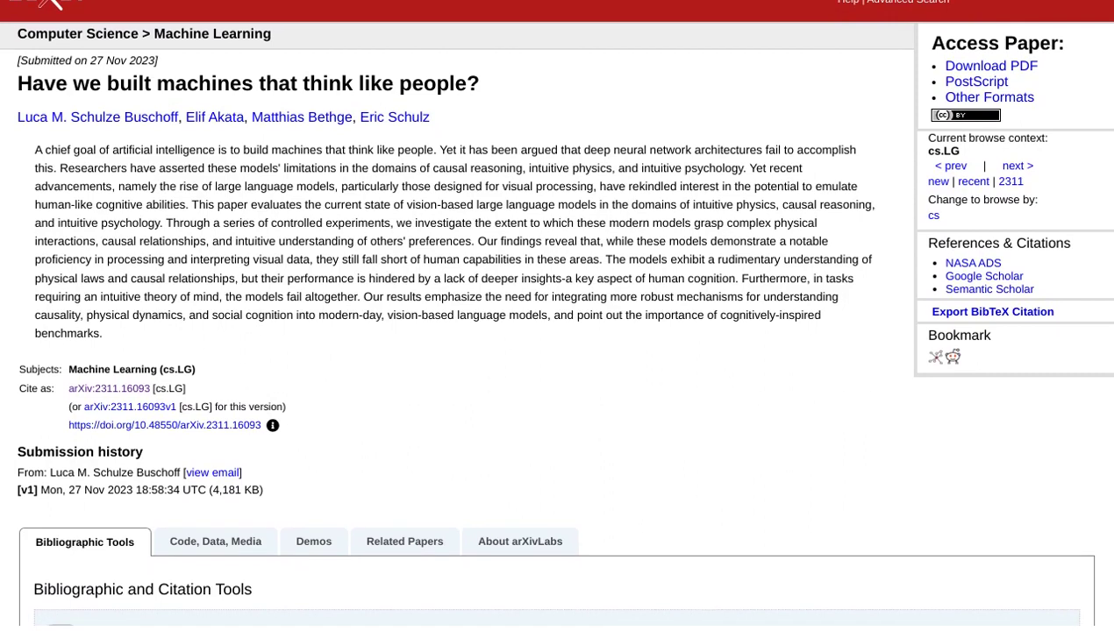
pyautogui.scroll(-3)
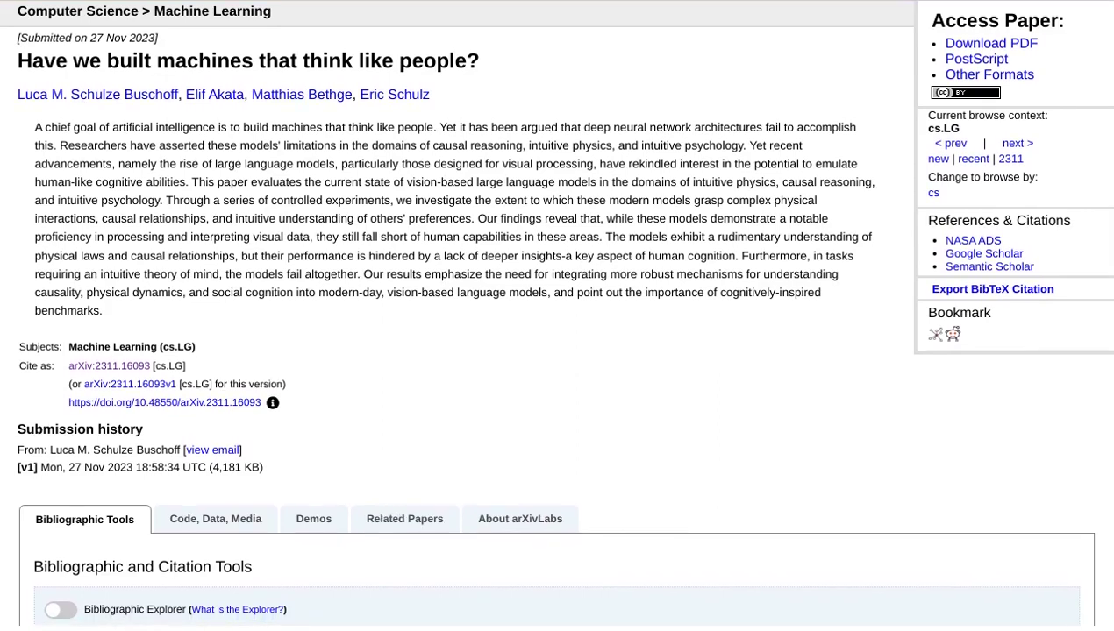
pyautogui.scroll(3)
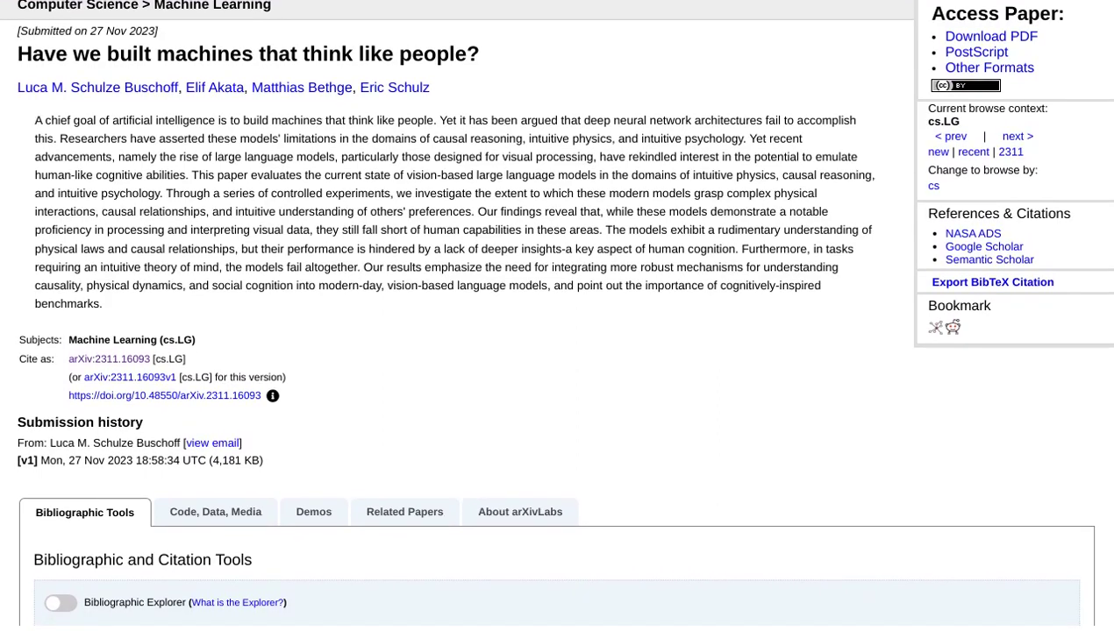
pyautogui.scroll(-3)
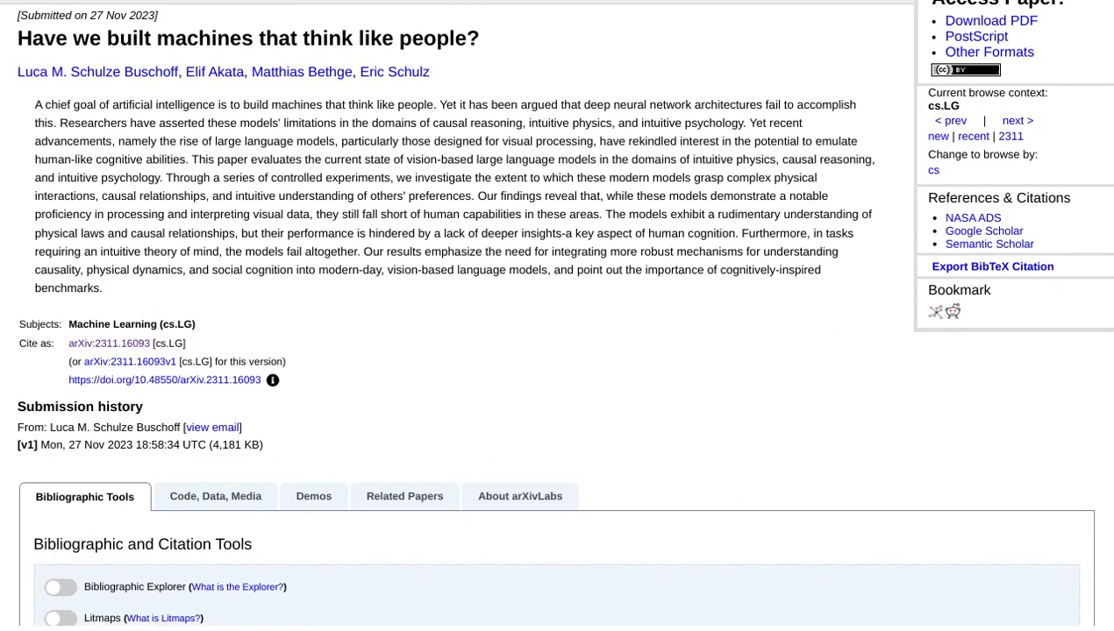
pyautogui.scroll(3)
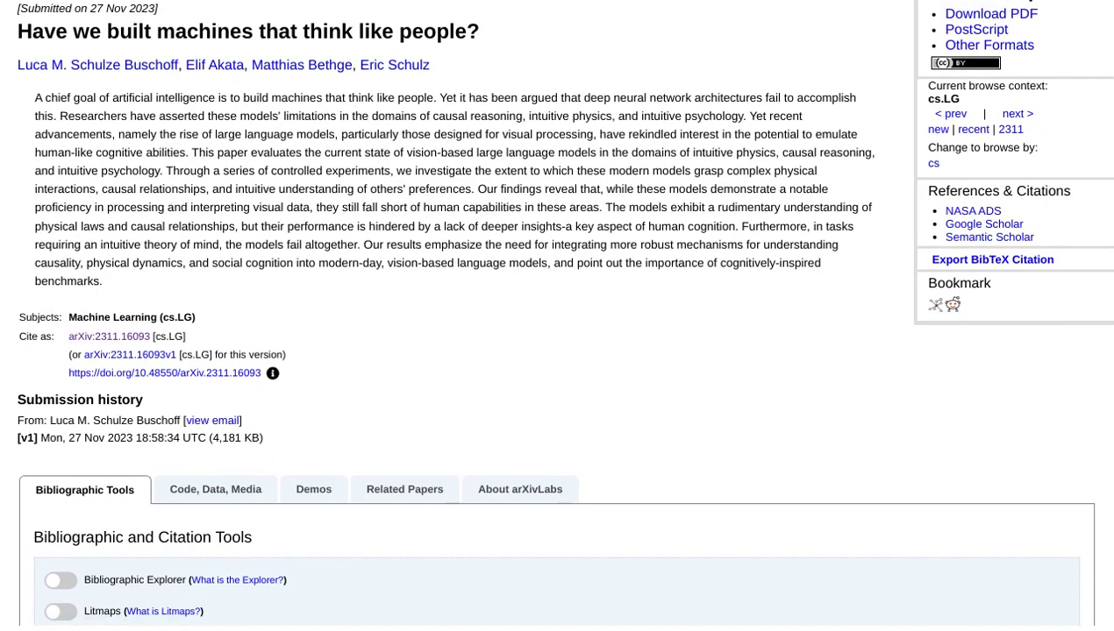
pyautogui.scroll(3)
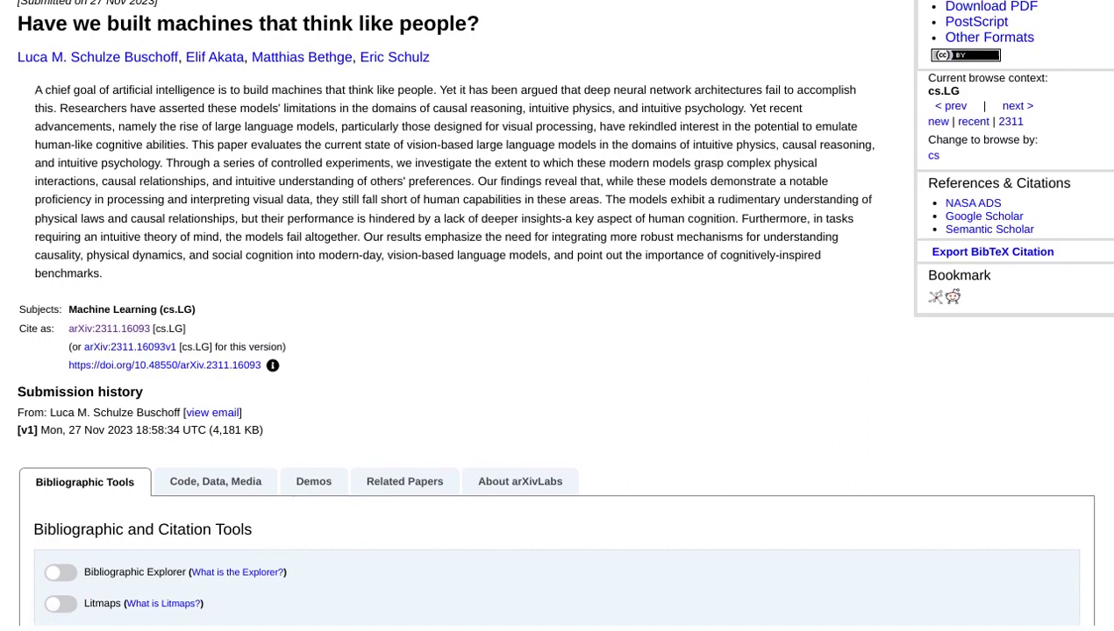
pyautogui.scroll(-3)
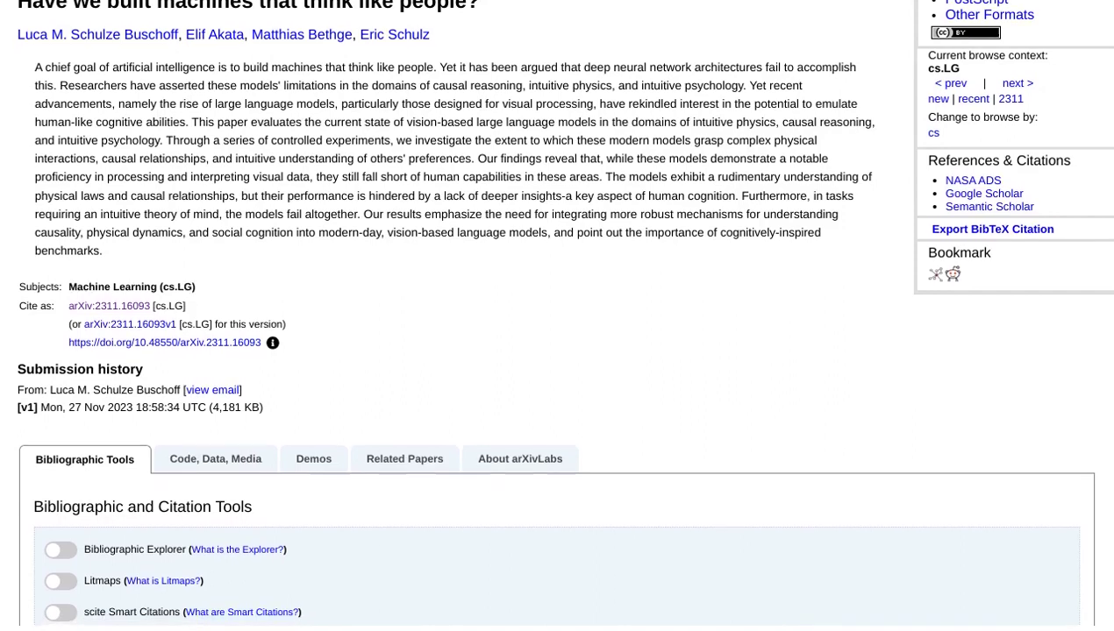
pyautogui.scroll(3)
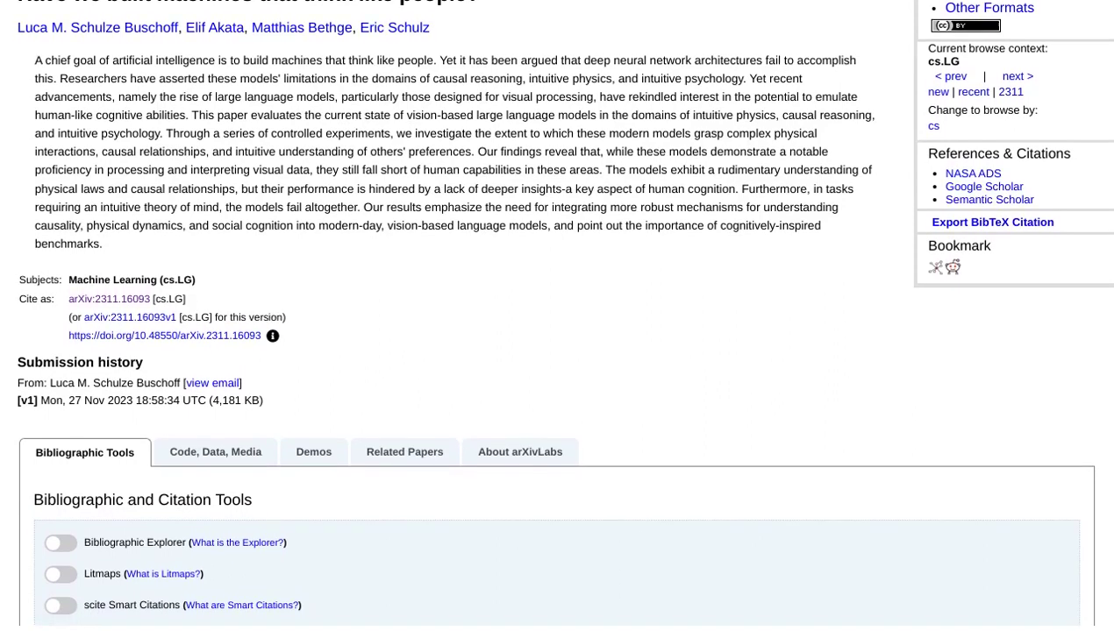
pyautogui.scroll(3)
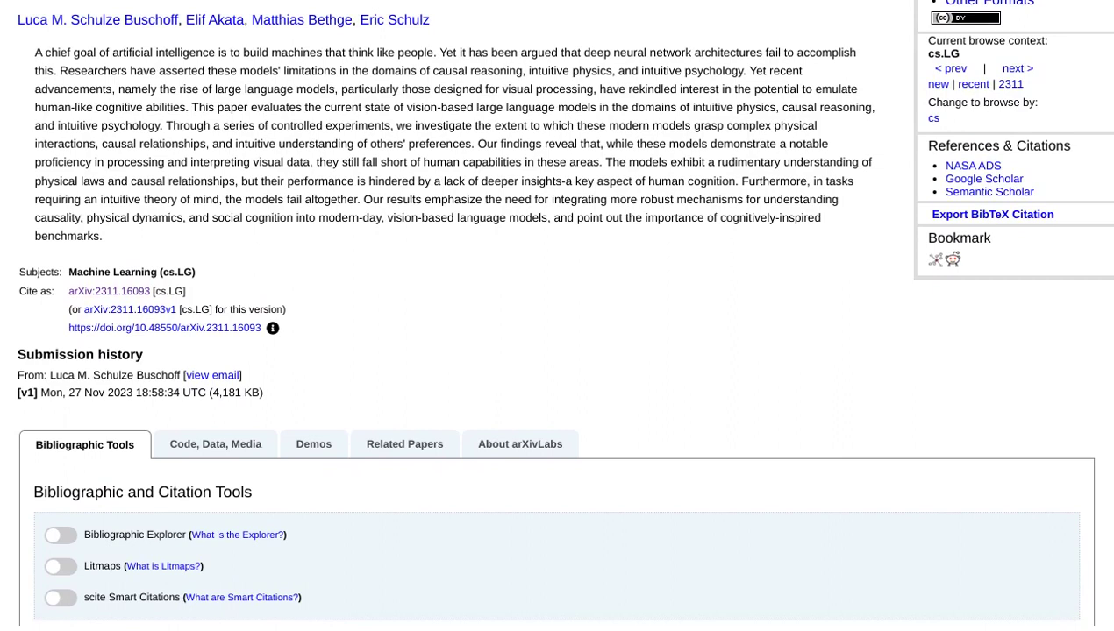
pyautogui.scroll(3)
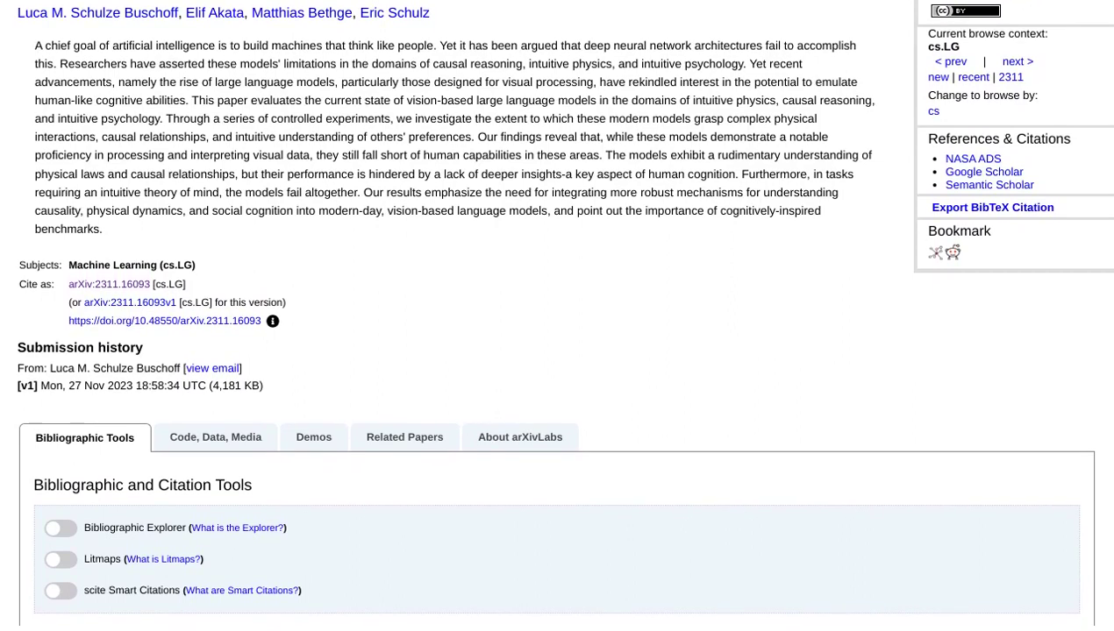
pyautogui.scroll(-3)
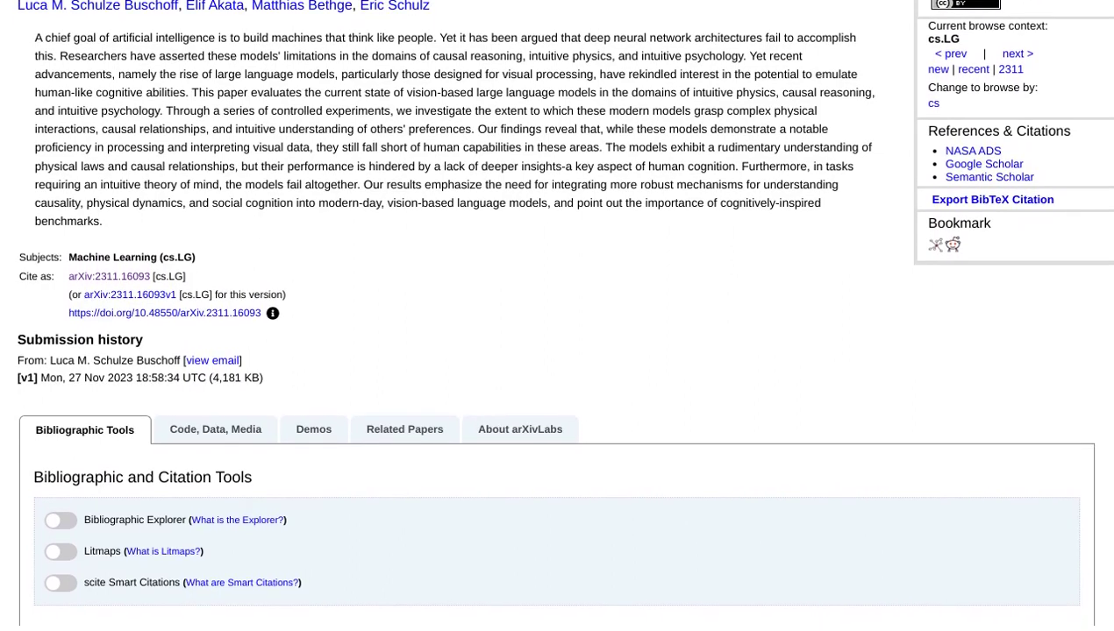
pyautogui.scroll(3)
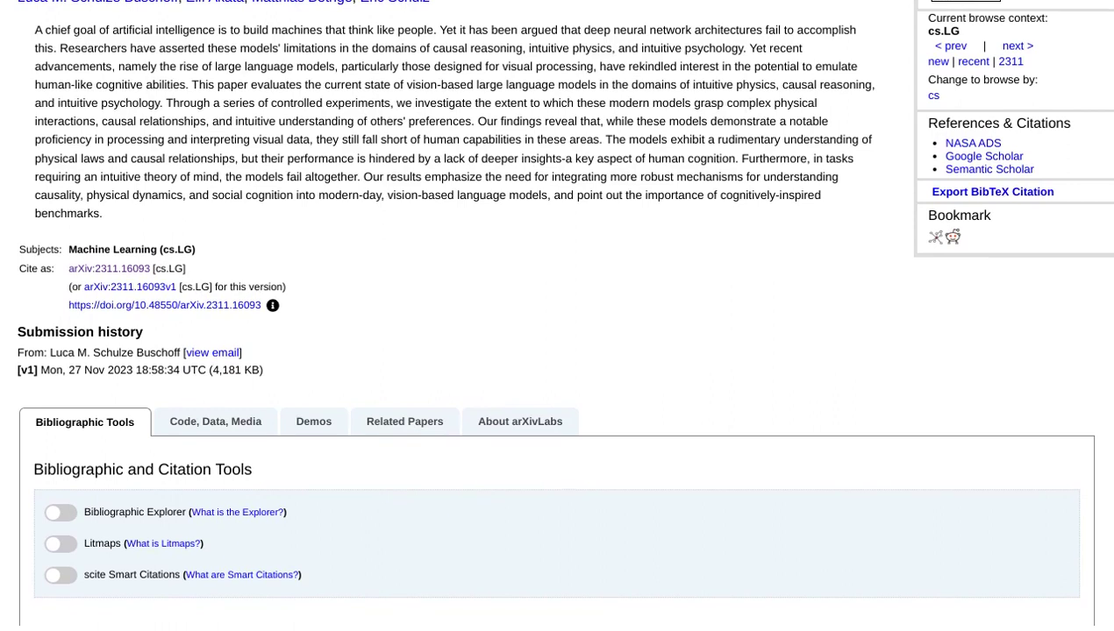
pyautogui.scroll(3)
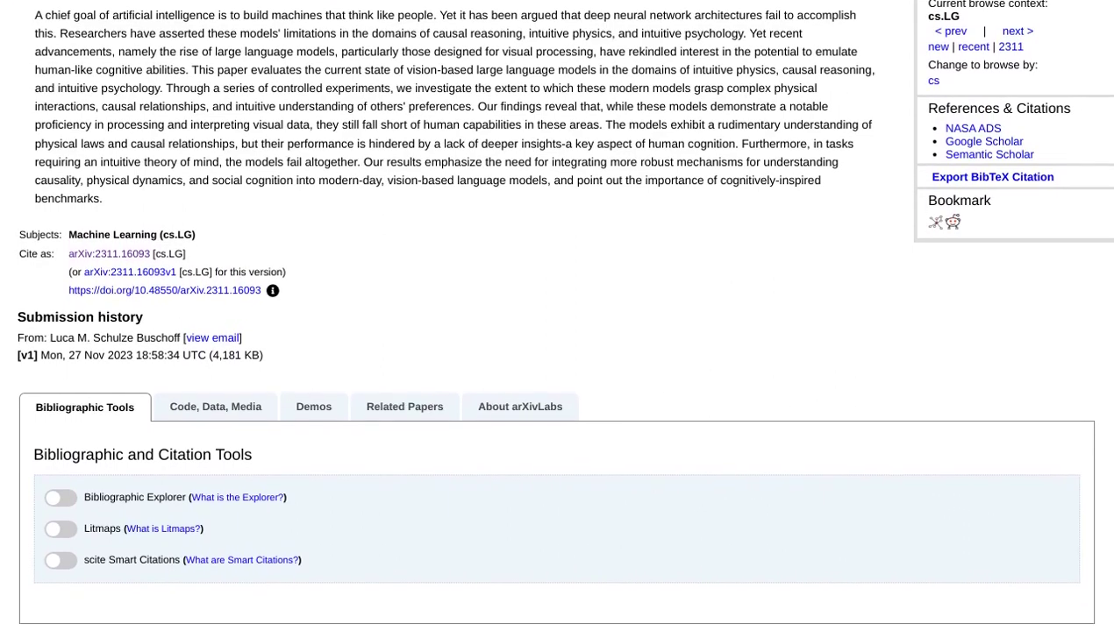
pyautogui.scroll(3)
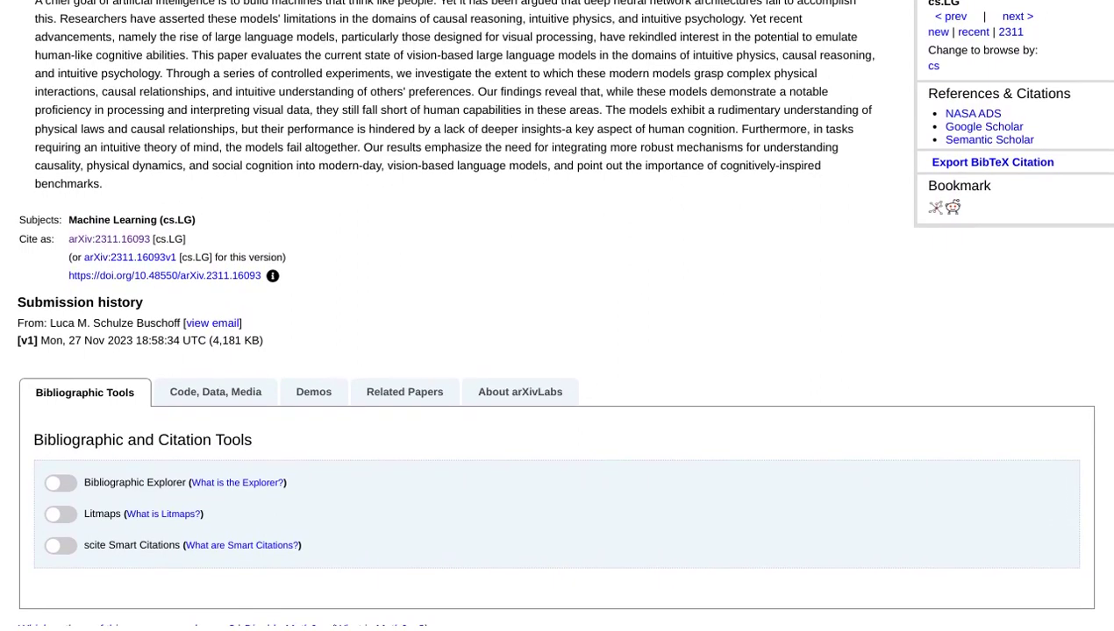
pyautogui.scroll(-3)
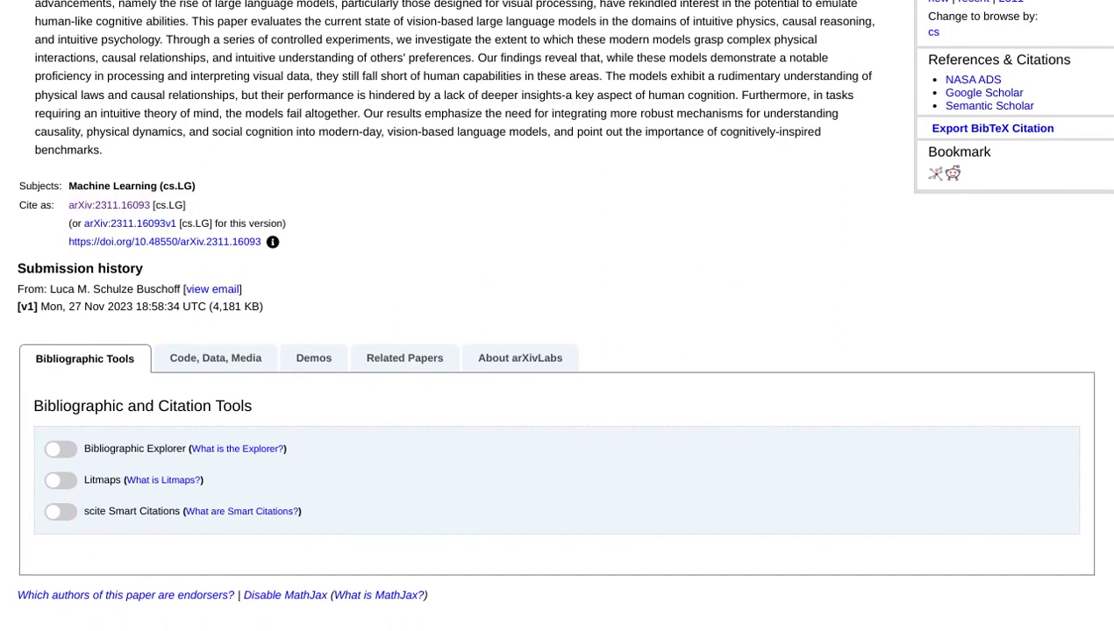
pyautogui.scroll(3)
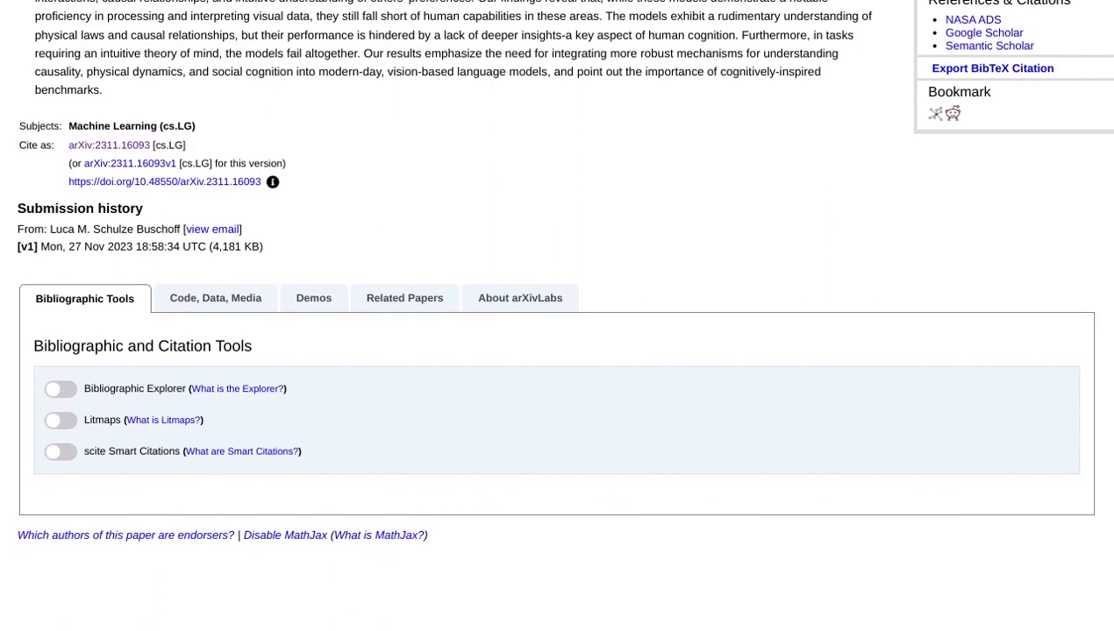
pyautogui.scroll(3)
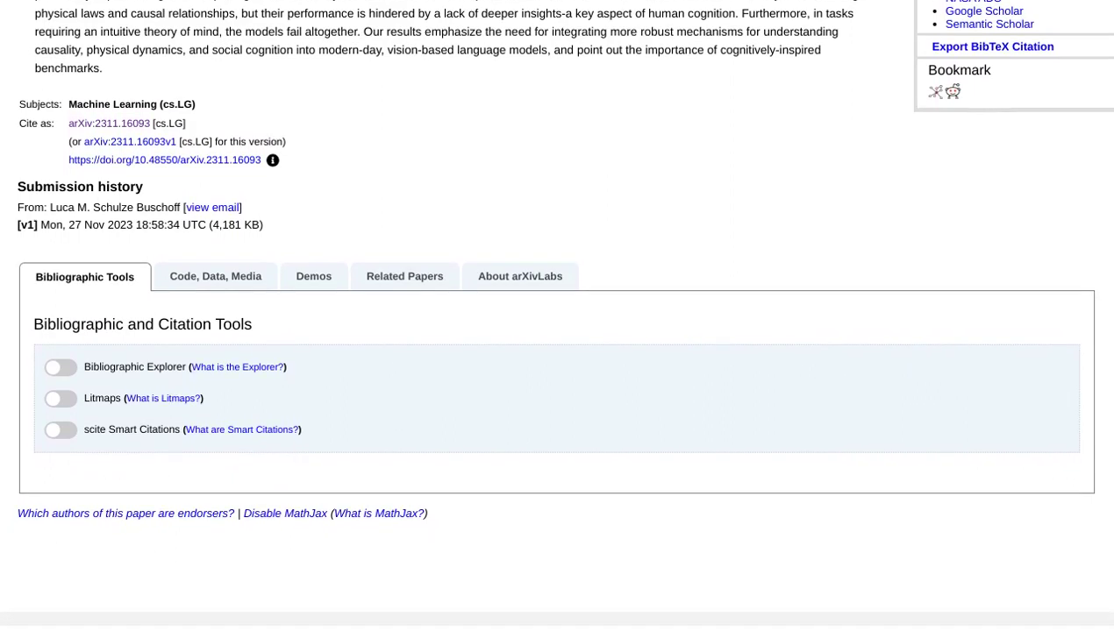
pyautogui.scroll(-3)
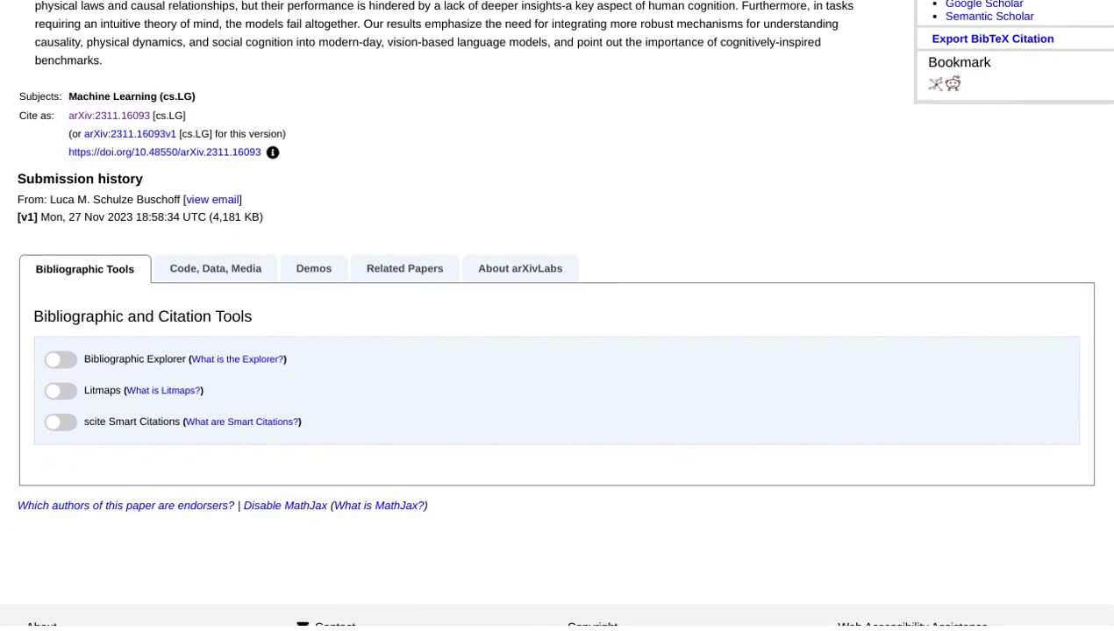
pyautogui.scroll(-3)
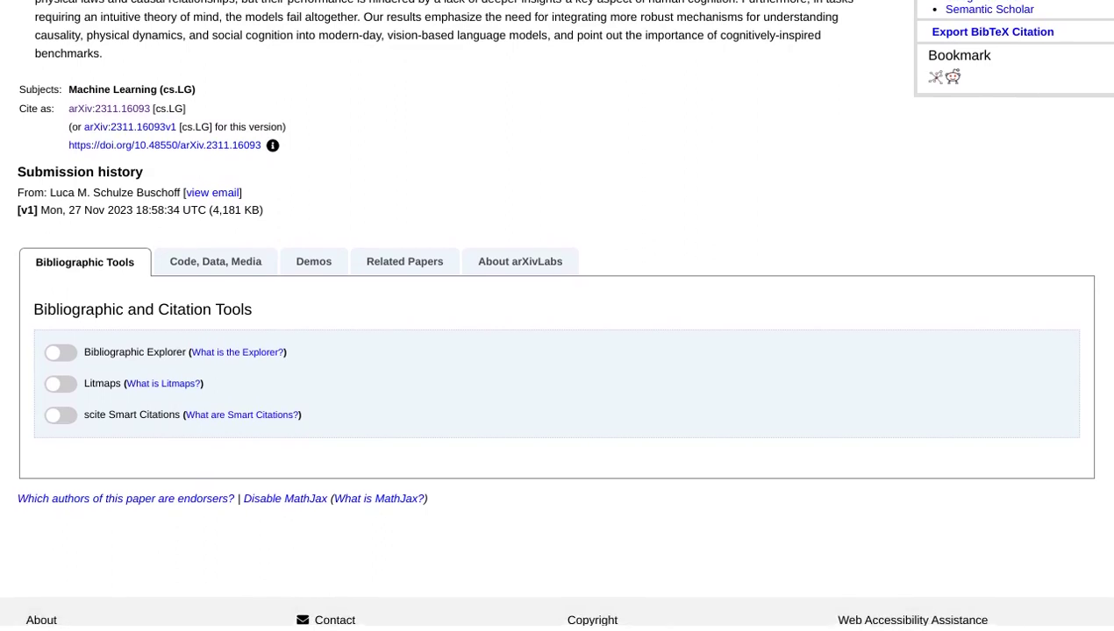
pyautogui.scroll(-3)
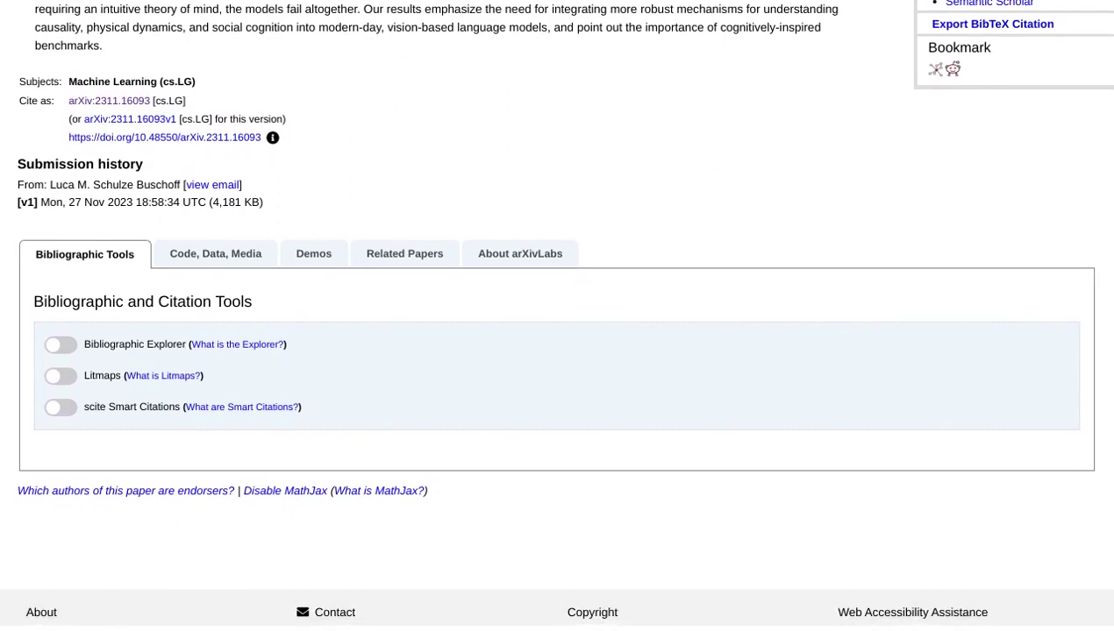